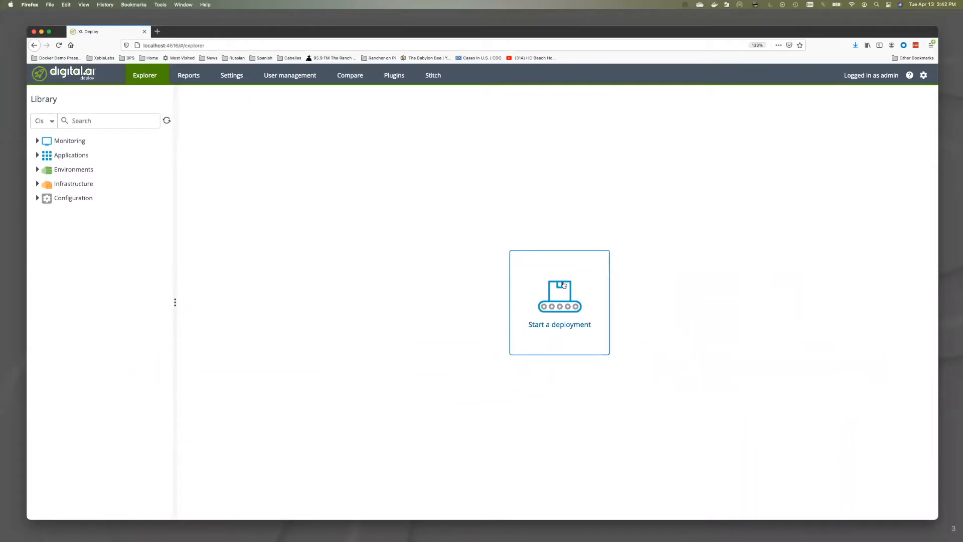
Step: Start a new deployment and expand k8s-app-zero-to-hero to show its versions
{"action": "left_click", "coordinate": [558, 301]}
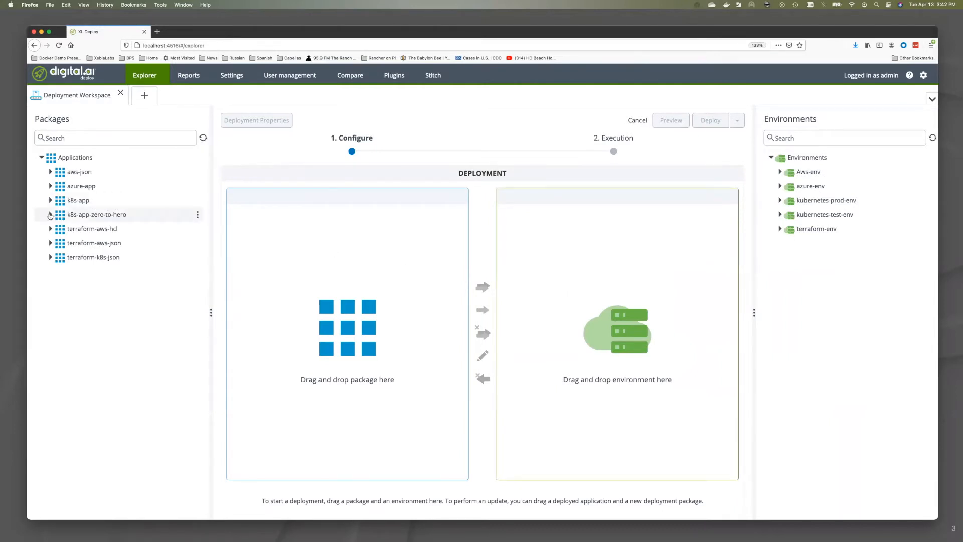
{"action": "left_click", "coordinate": [50, 214]}
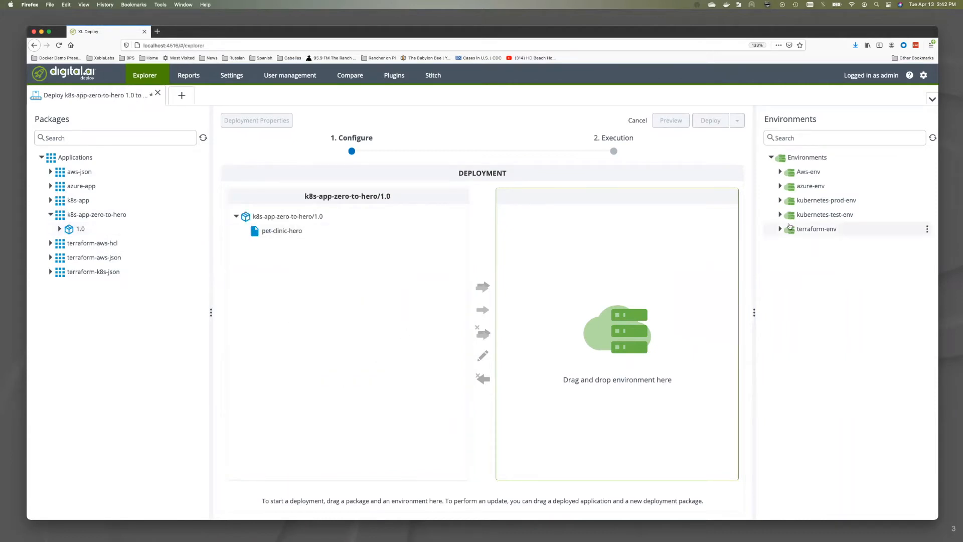
{"action": "mouse_move", "coordinate": [824, 214]}
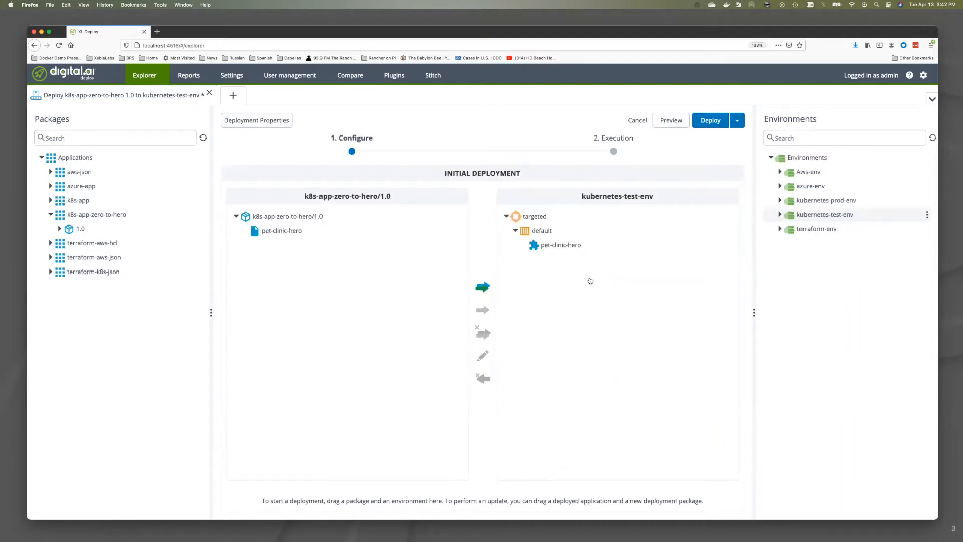
Step: Preview the kubernetes-test-env deployment tasks and switch to the Stitch preview
{"action": "left_click", "coordinate": [670, 120]}
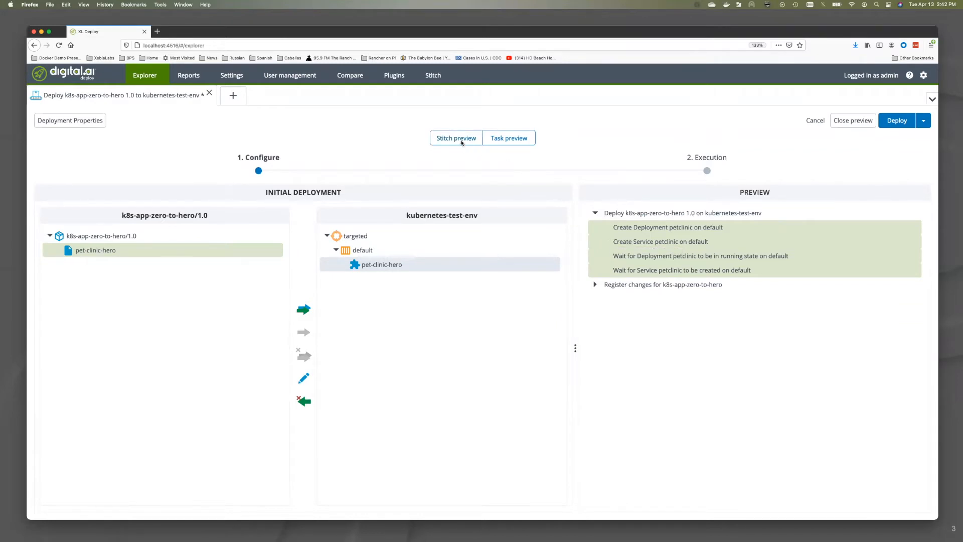
{"action": "left_click", "coordinate": [456, 137]}
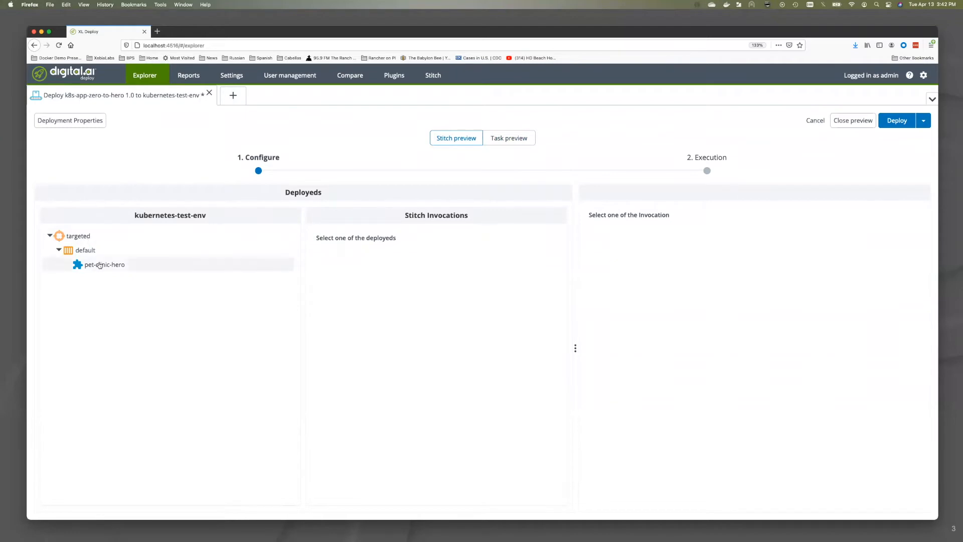
Step: Inspect pet-clinic-hero's Deployment diff and its replicas-size processing step output
{"action": "left_click", "coordinate": [104, 264]}
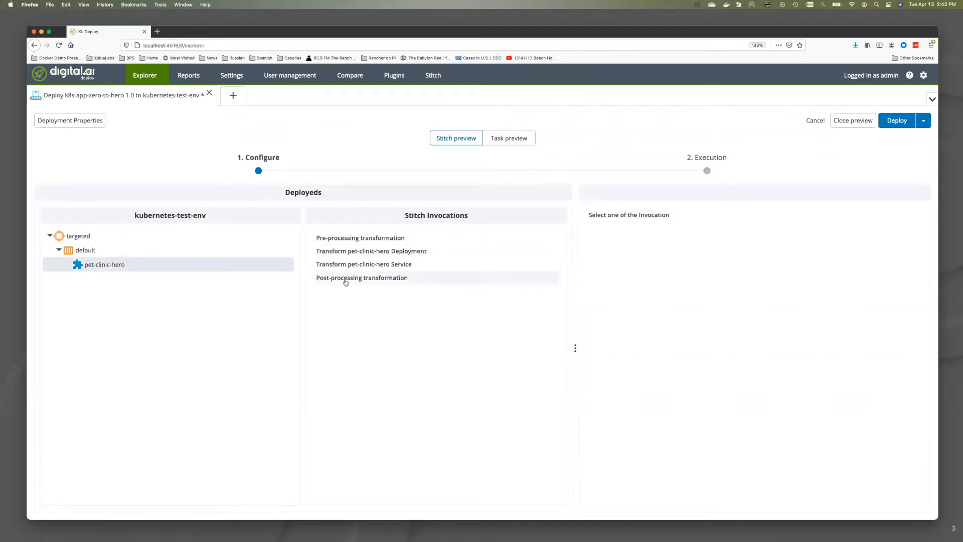
{"action": "left_click", "coordinate": [371, 251]}
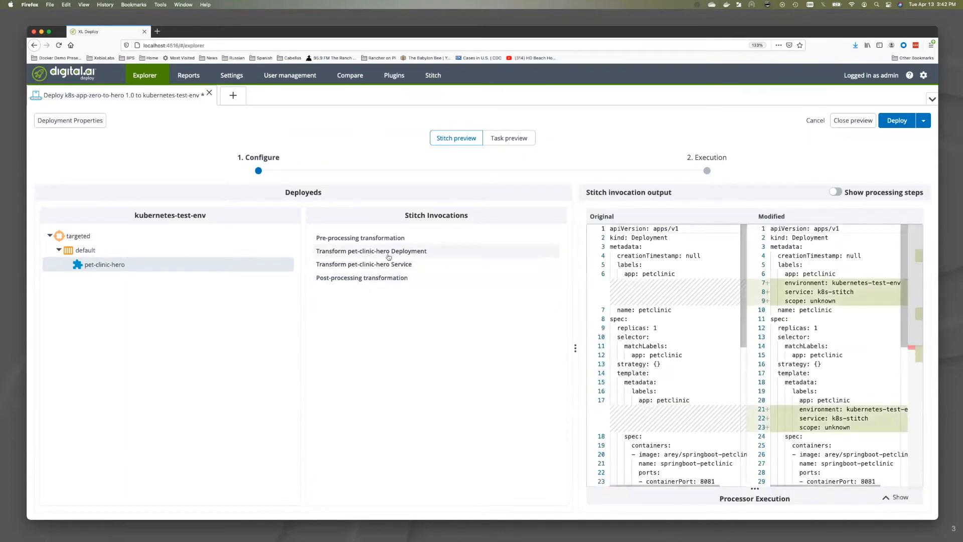
{"action": "left_click", "coordinate": [371, 250]}
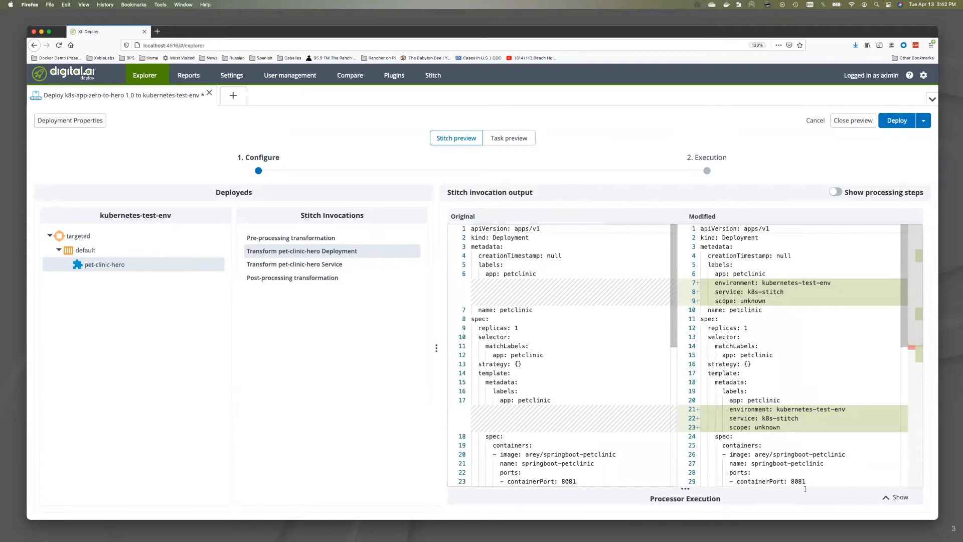
{"action": "left_click", "coordinate": [834, 191]}
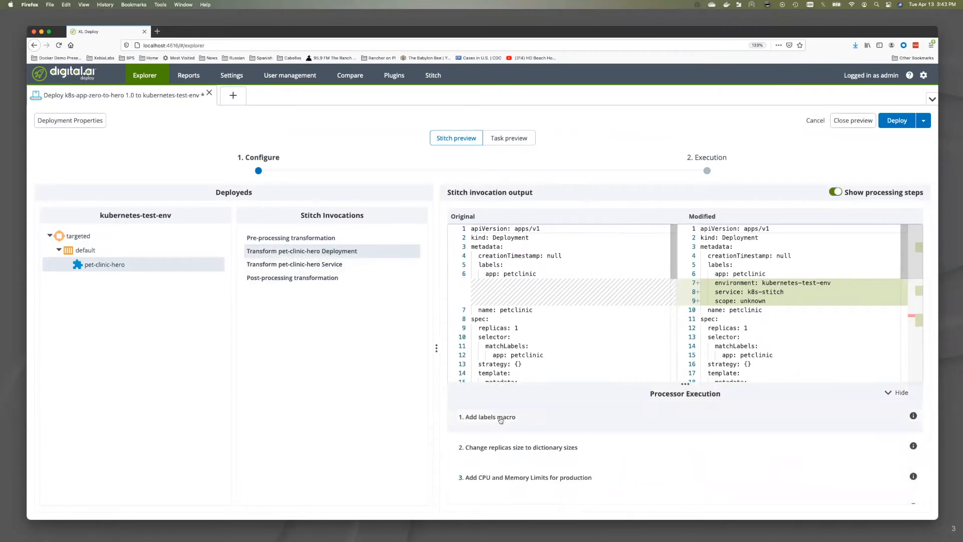
{"action": "left_click", "coordinate": [487, 416]}
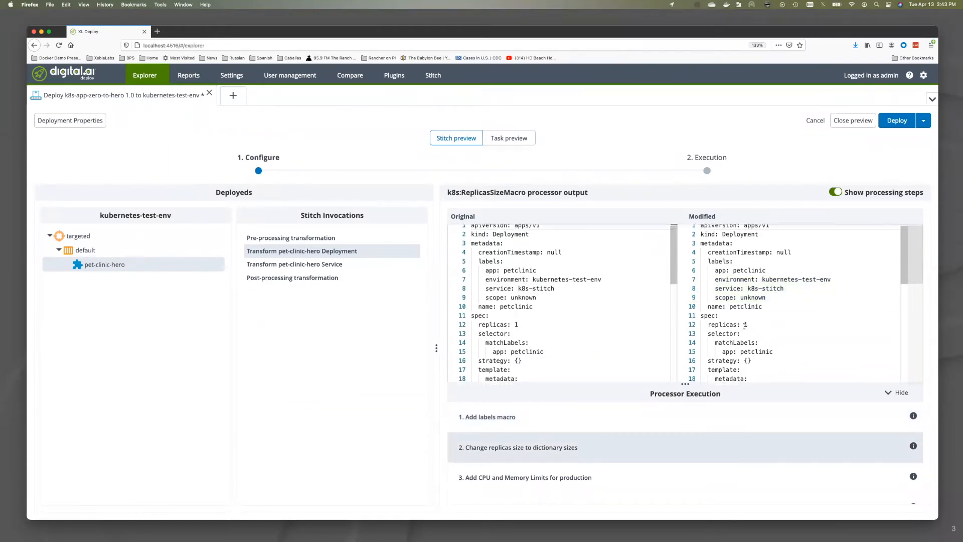
{"action": "scroll", "scroll_direction": "down", "scroll_amount": 3}
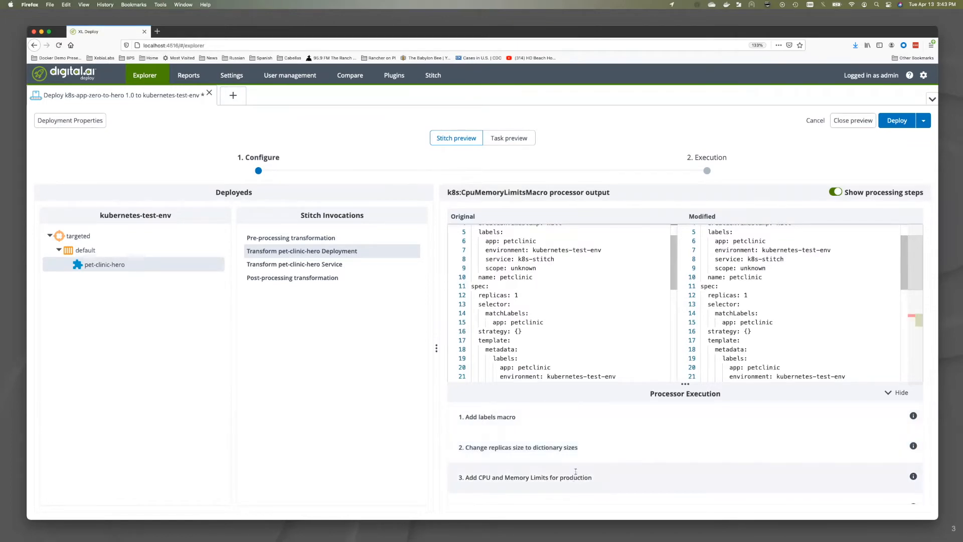
{"action": "scroll", "scroll_direction": "down", "scroll_amount": 3}
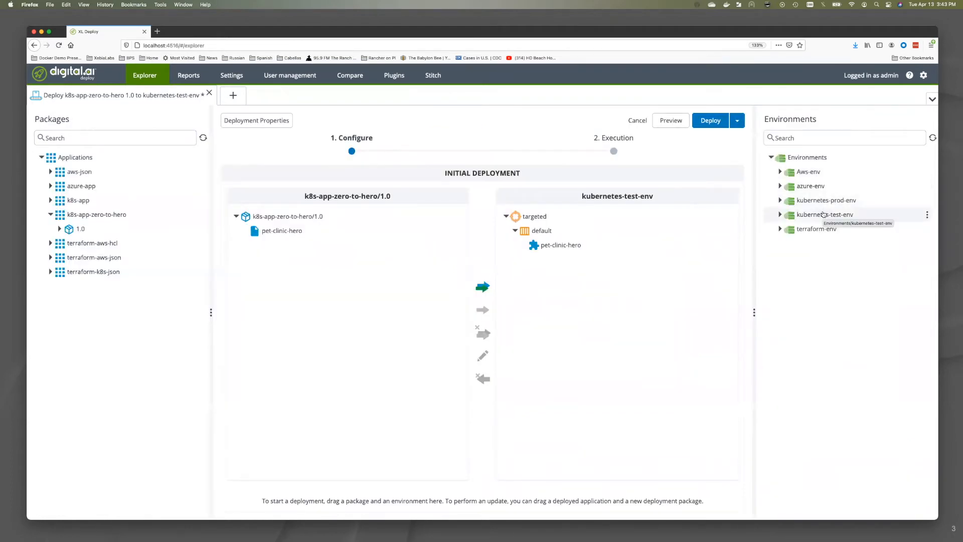
Step: Target kubernetes-prod-env, preview pet-clinic-hero's planned tasks, then show the Stitch preview
{"action": "left_click_drag", "start_coordinate": [824, 214], "coordinate": [792, 228]}
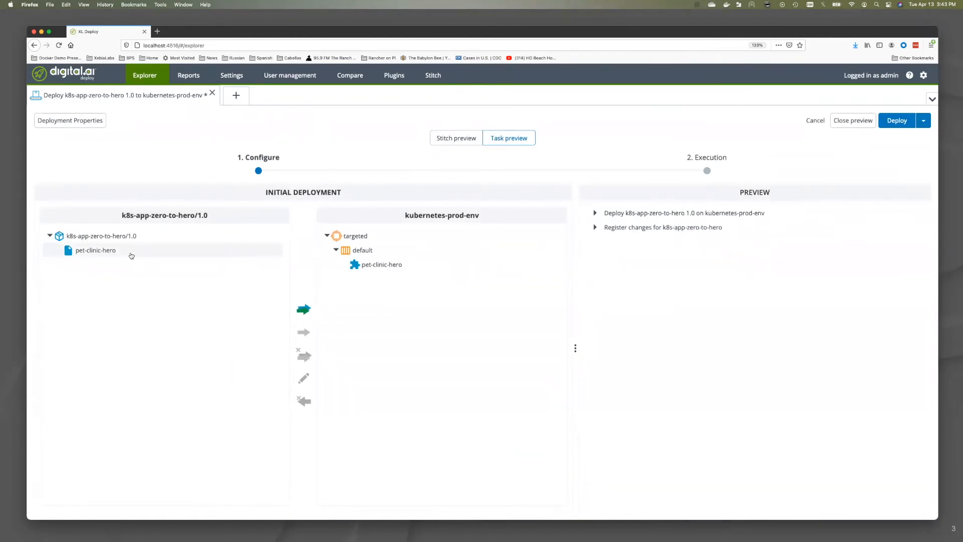
{"action": "left_click", "coordinate": [594, 213]}
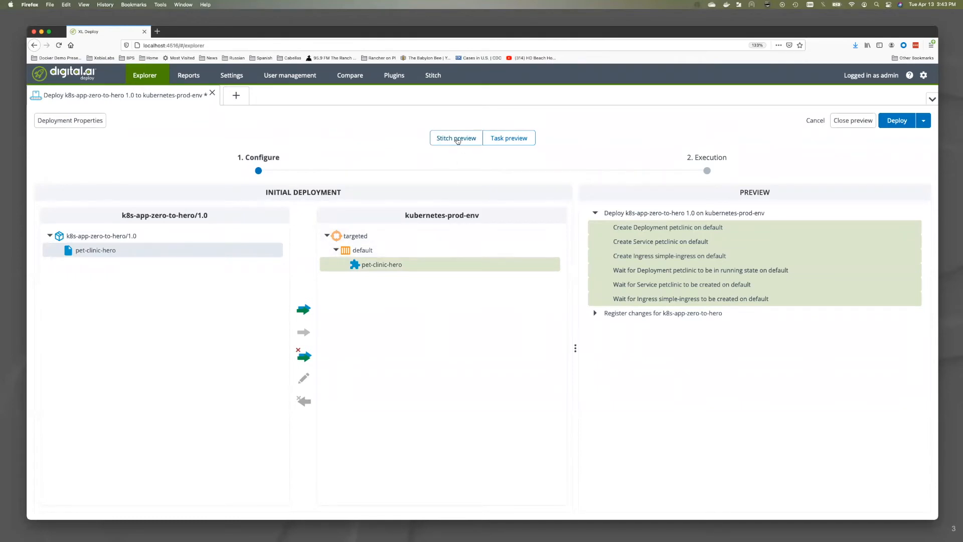
{"action": "left_click", "coordinate": [508, 138]}
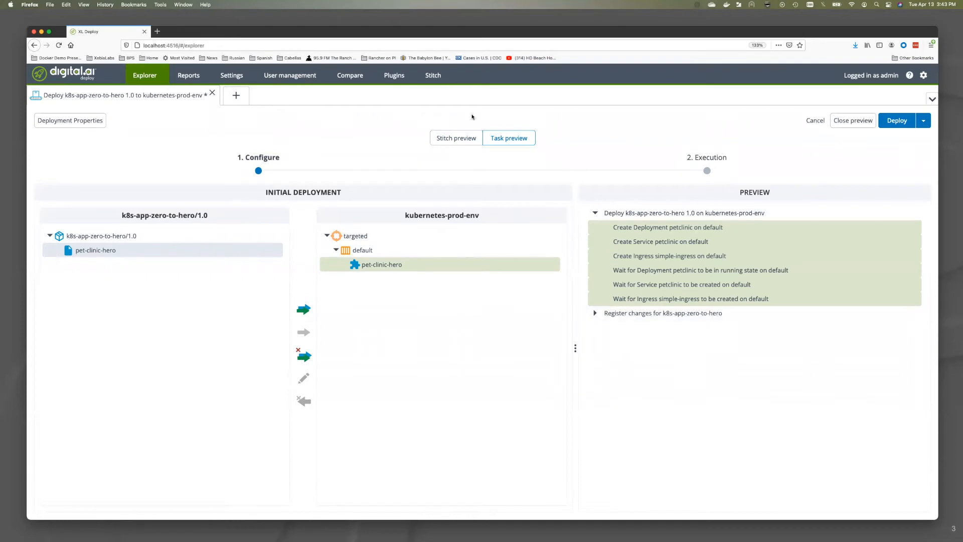
{"action": "mouse_move", "coordinate": [456, 138]}
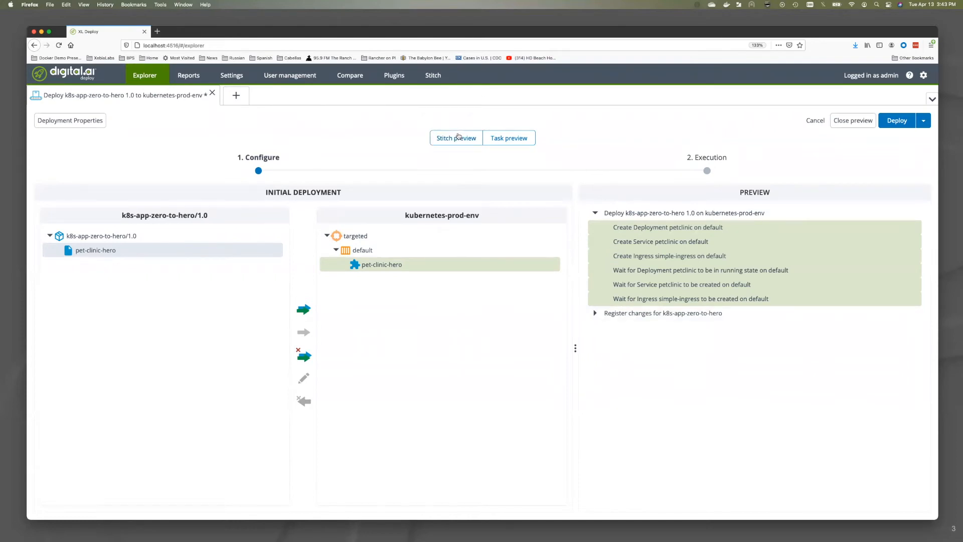
{"action": "left_click", "coordinate": [455, 137]}
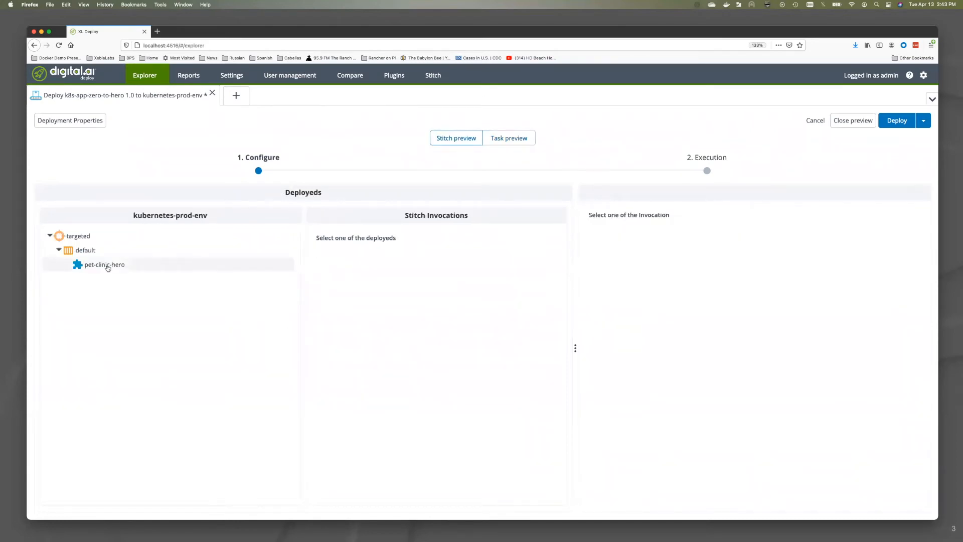
Step: Compare production changes to pet-clinic-hero's Deployment manifest, then close the preview
{"action": "left_click", "coordinate": [103, 264]}
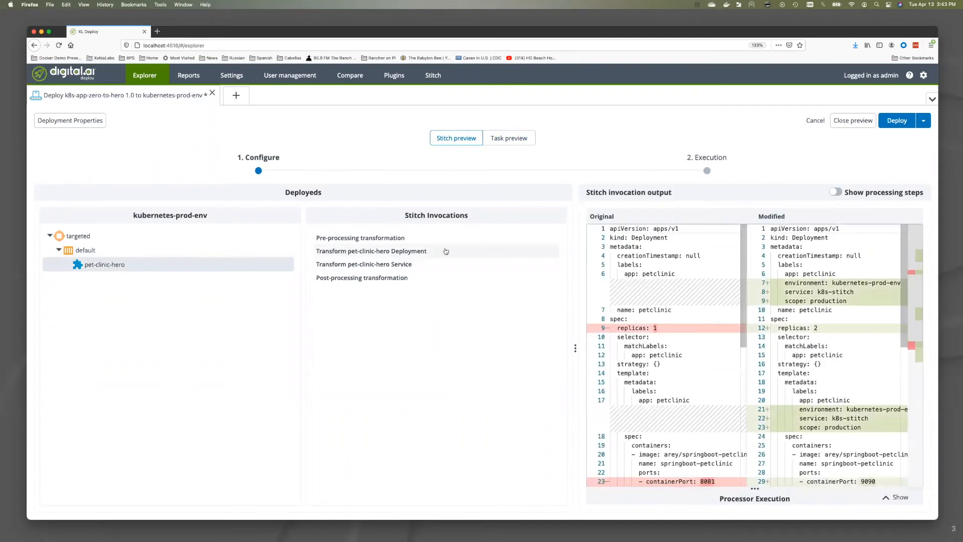
{"action": "left_click", "coordinate": [371, 251]}
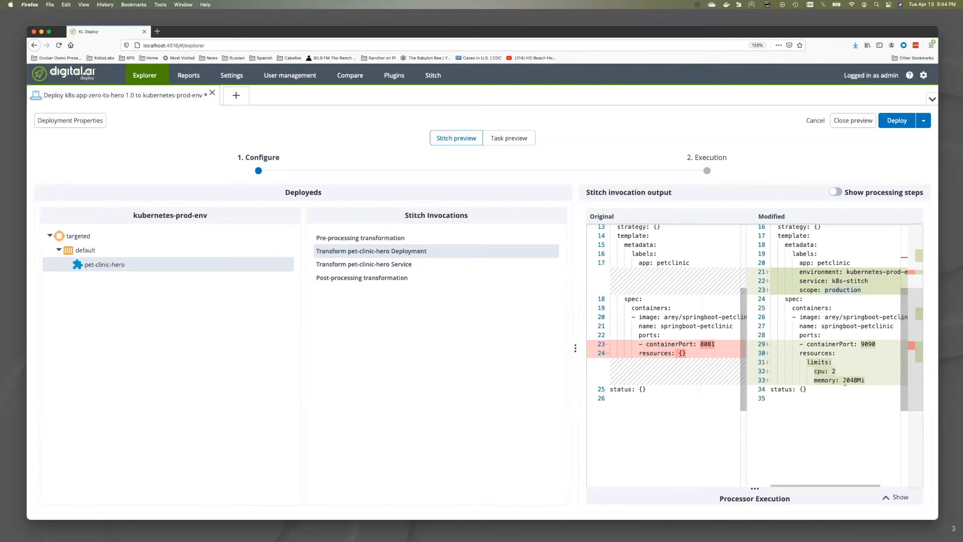
{"action": "mouse_move", "coordinate": [755, 166]}
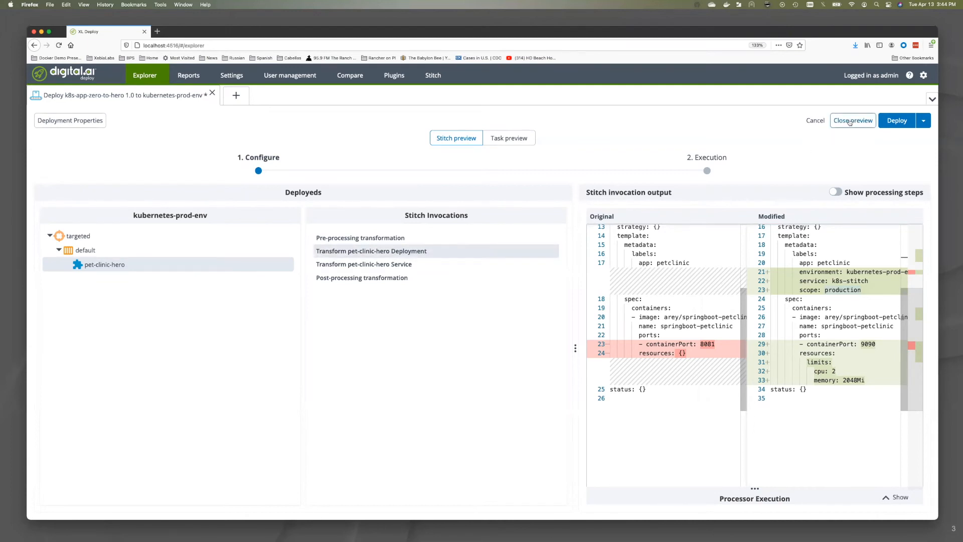
{"action": "left_click", "coordinate": [852, 121]}
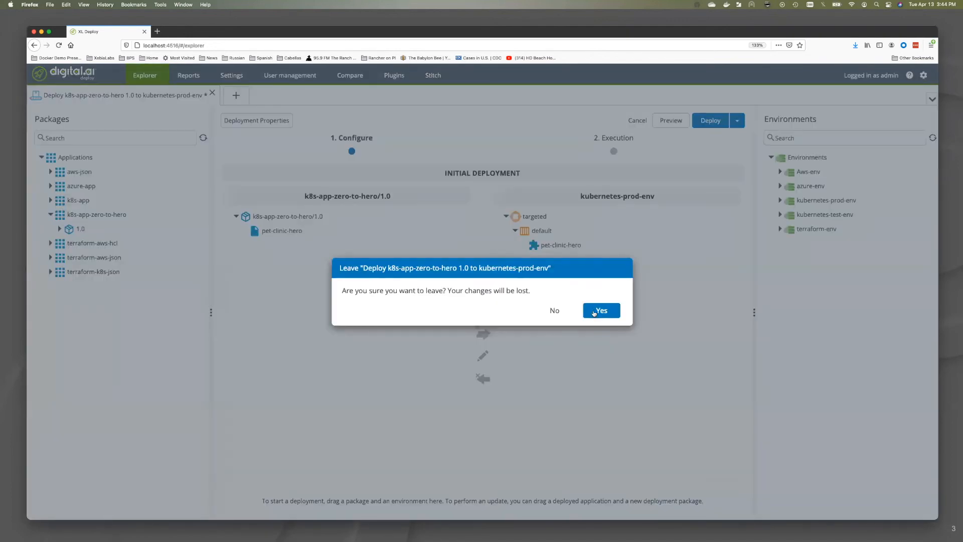
Step: Confirm abandoning the production deployment and start a new deployment
{"action": "left_click", "coordinate": [601, 310]}
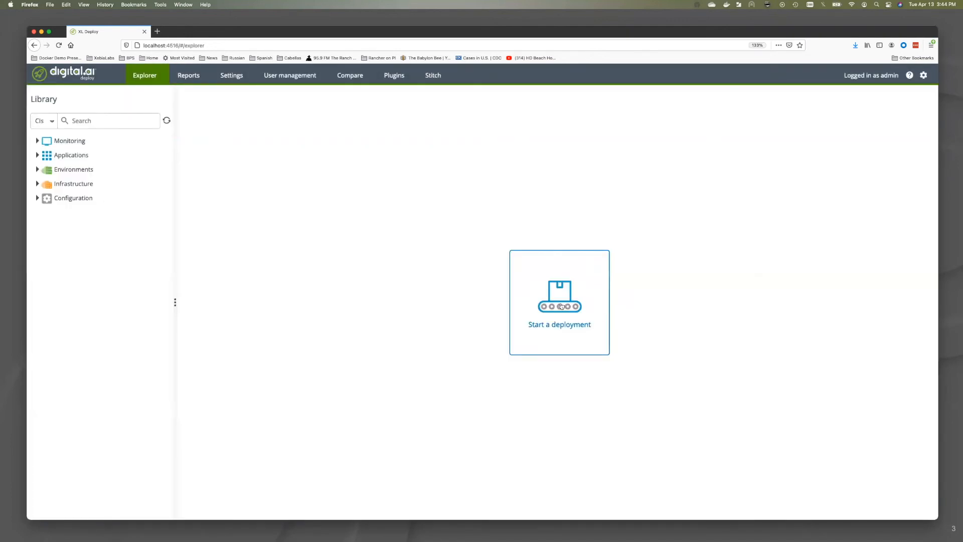
{"action": "left_click", "coordinate": [559, 301]}
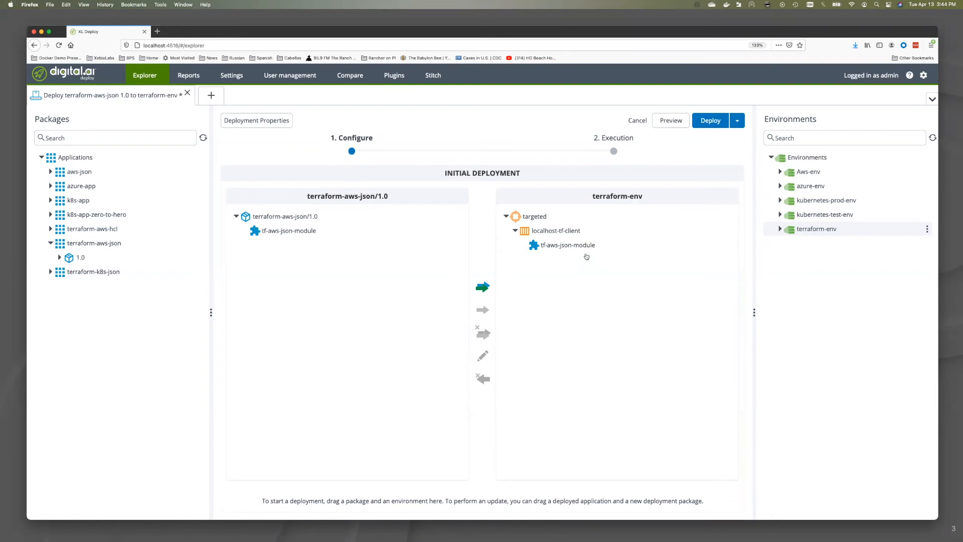
Step: Preview the Deploy terraform-aws-json 1.0 on terraform-env task list
{"action": "left_click", "coordinate": [670, 120]}
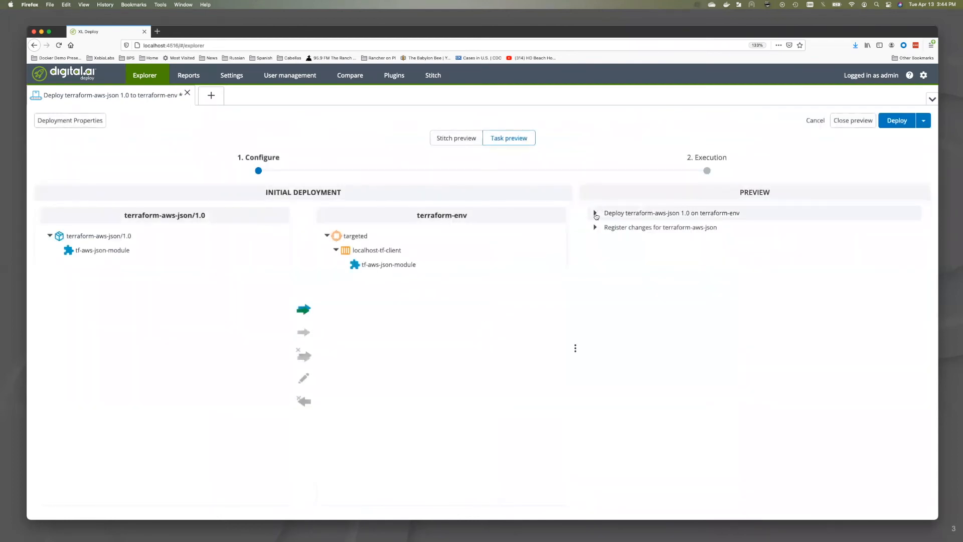
{"action": "left_click", "coordinate": [594, 213]}
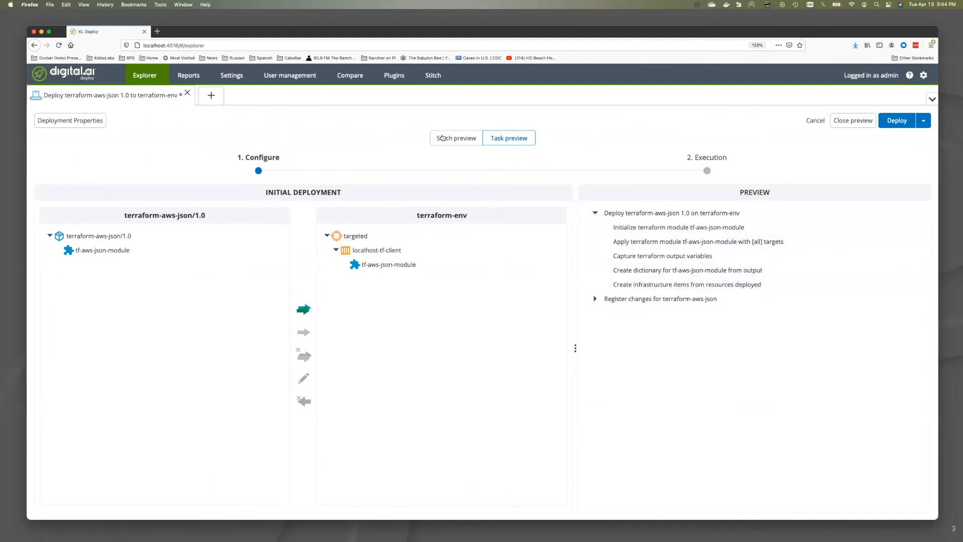
Step: Show tf-aws-json-module's terraform-vpc.tf.json diff and the processing steps behind it
{"action": "left_click", "coordinate": [456, 138]}
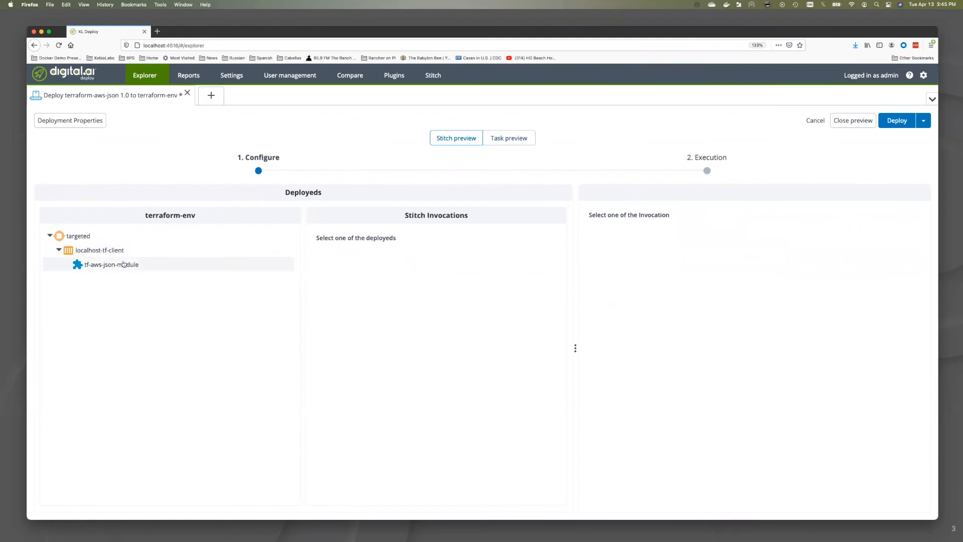
{"action": "left_click", "coordinate": [111, 264]}
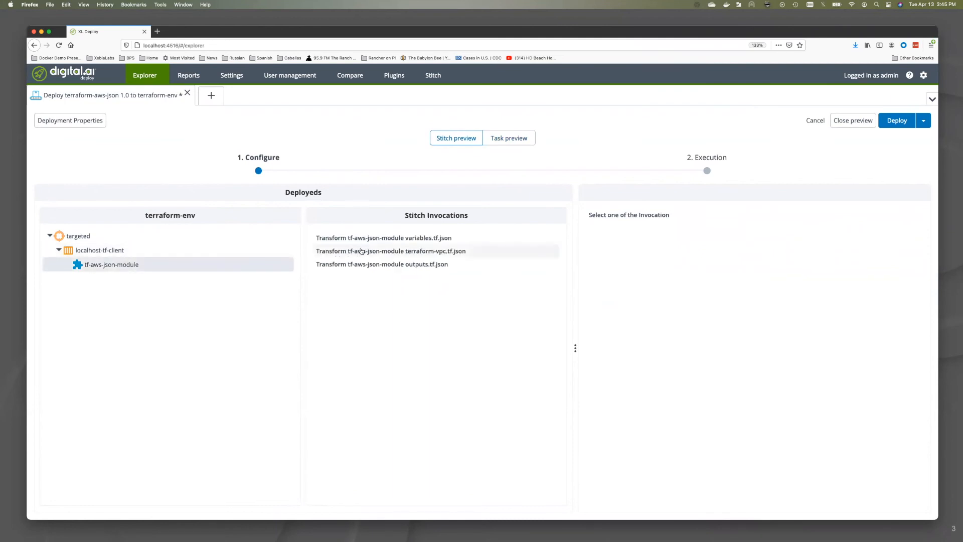
{"action": "left_click", "coordinate": [390, 250]}
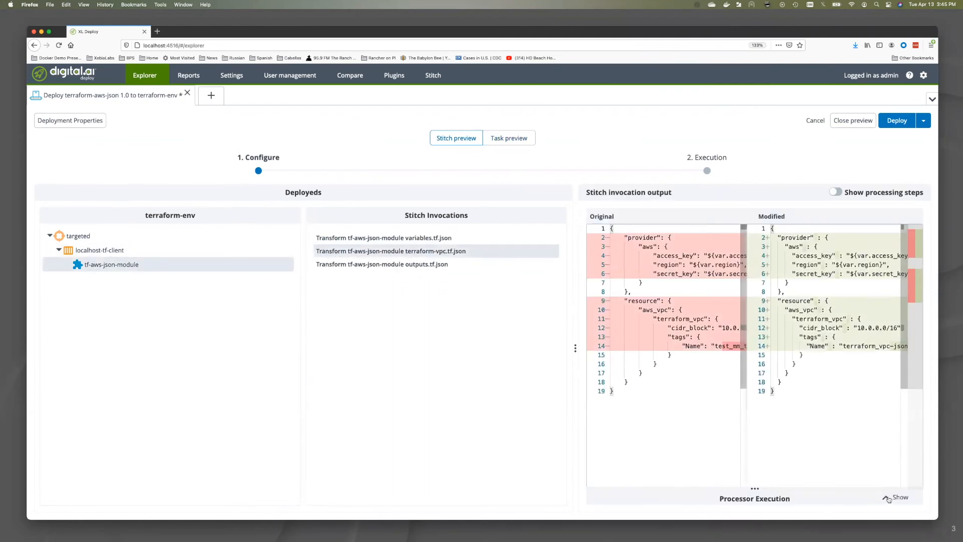
{"action": "left_click", "coordinate": [835, 192]}
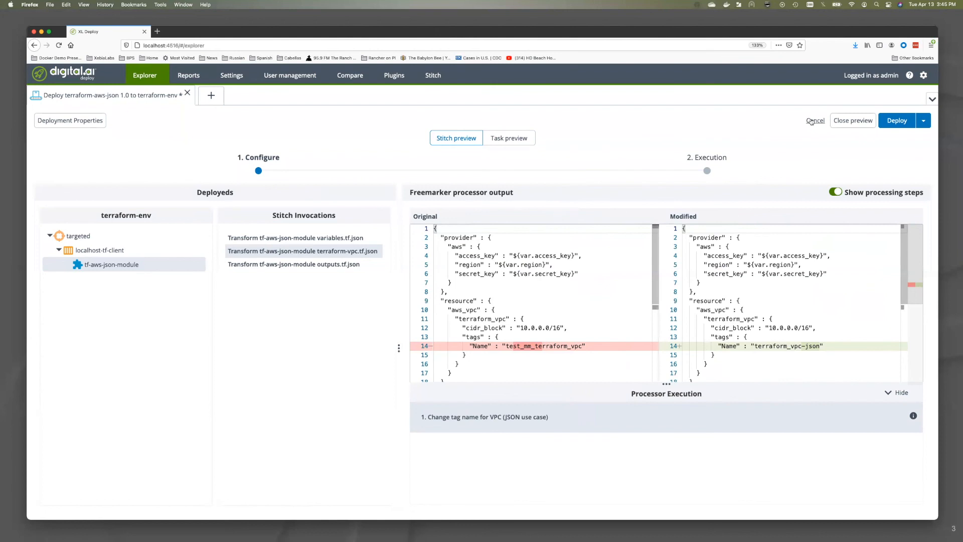
Step: Cancel the terraform-aws-json deployment and confirm leaving it
{"action": "left_click", "coordinate": [815, 120]}
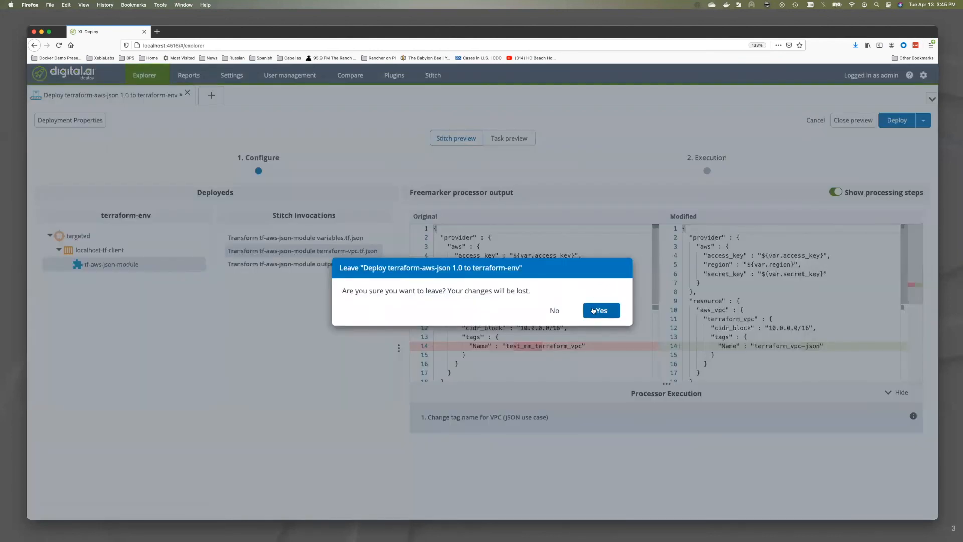
{"action": "left_click", "coordinate": [601, 310]}
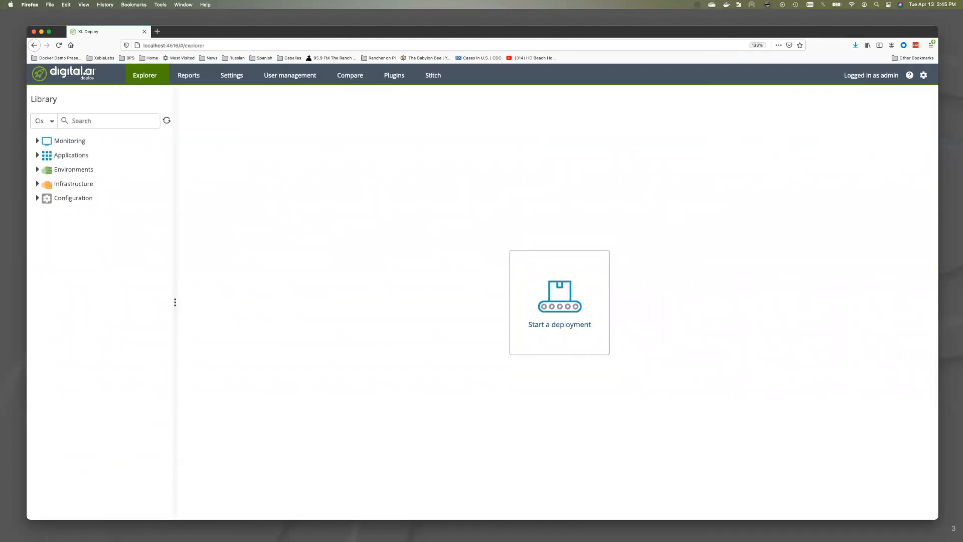